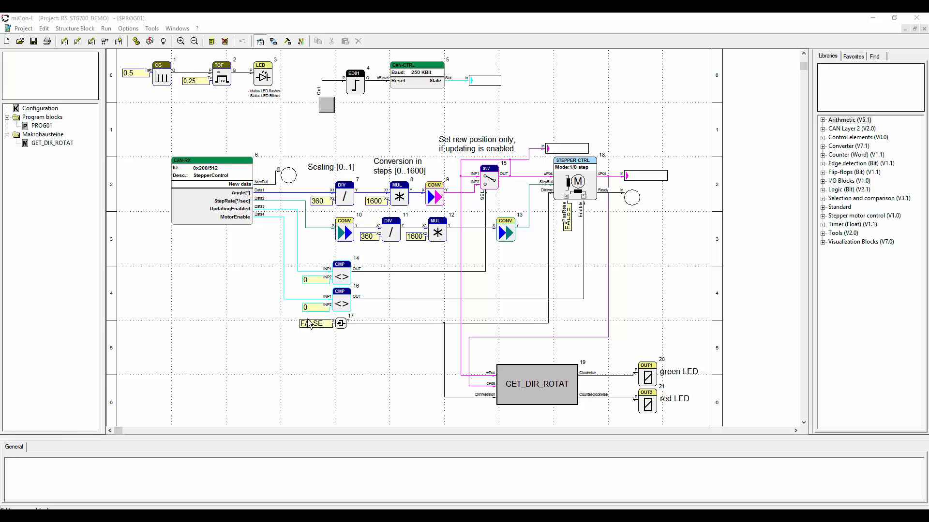
Confirm the stepper control block's parameters with 1/8 step width
right_click(574, 181)
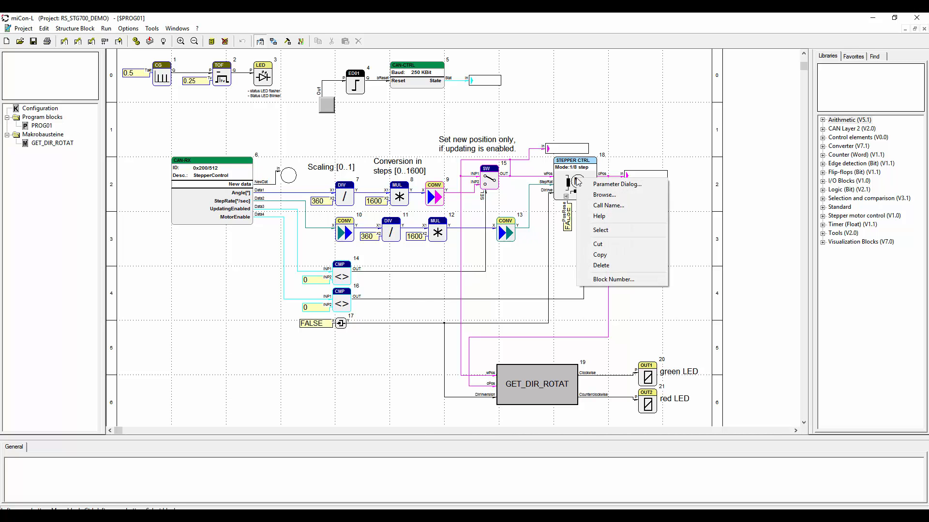
click(616, 184)
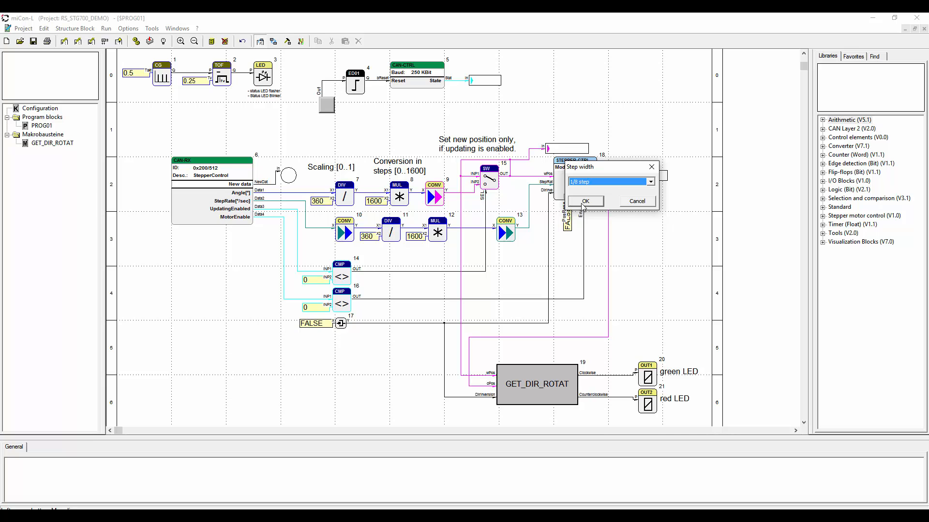
click(584, 201)
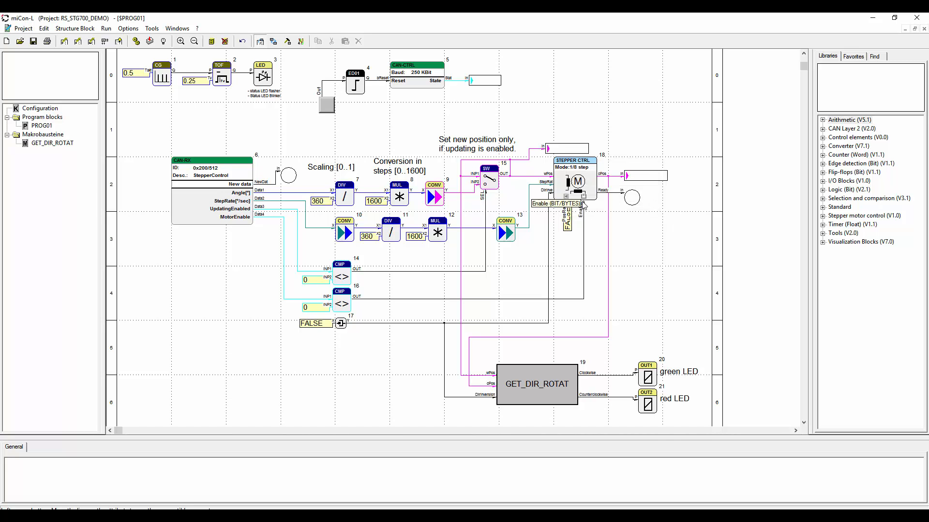
mouse_move(631, 267)
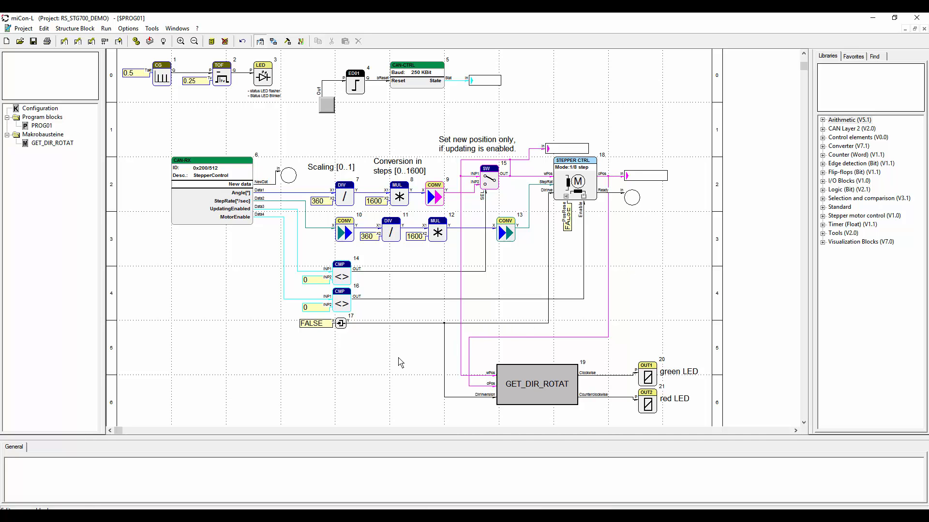
mouse_move(544, 438)
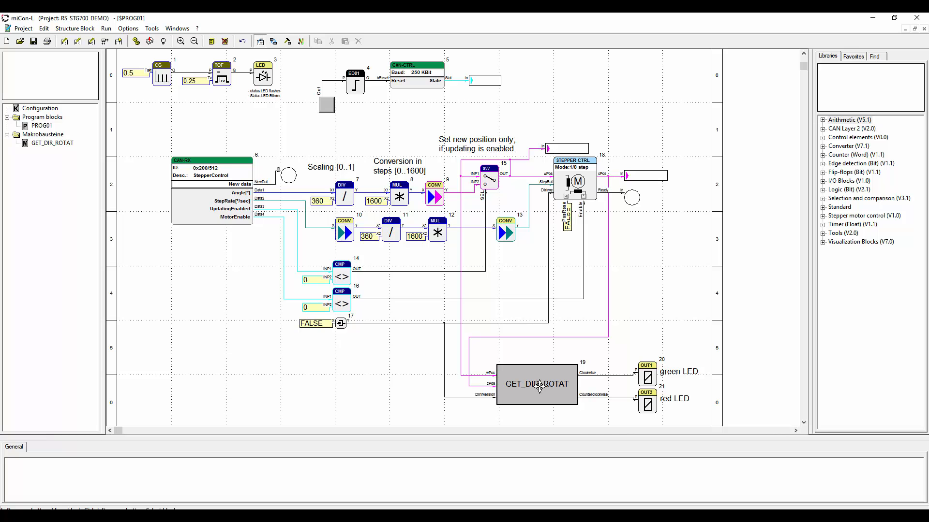
Show the GET_DIR_ROTAT macro's internal switch and comparison logic
double_click(536, 384)
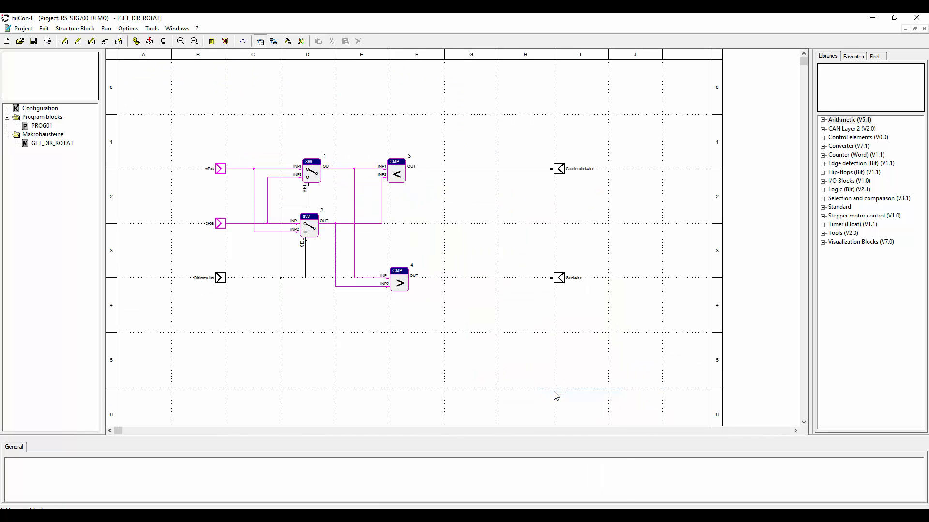
mouse_move(172, 247)
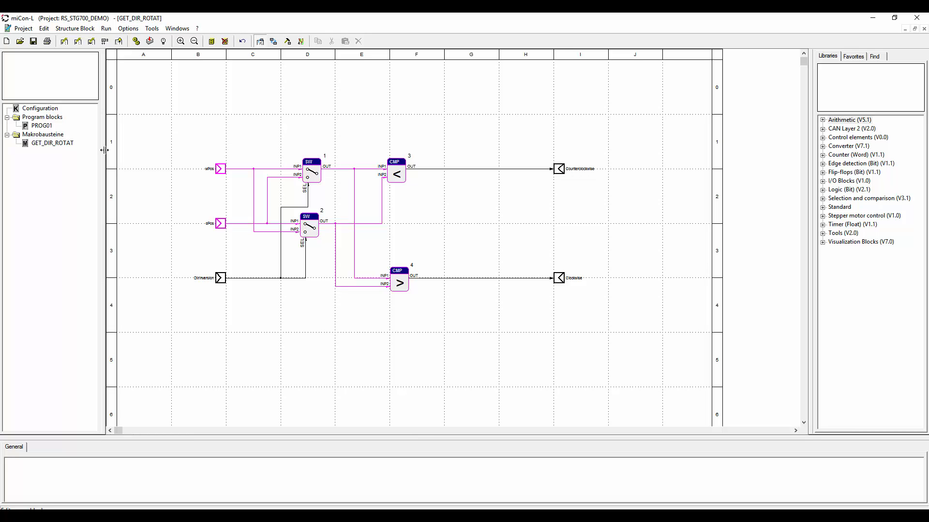
mouse_move(101, 151)
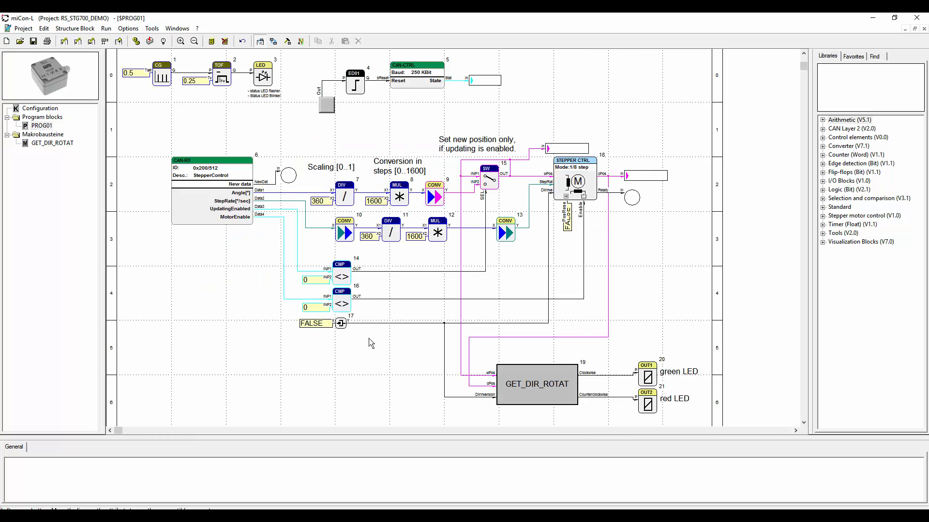
mouse_move(332, 398)
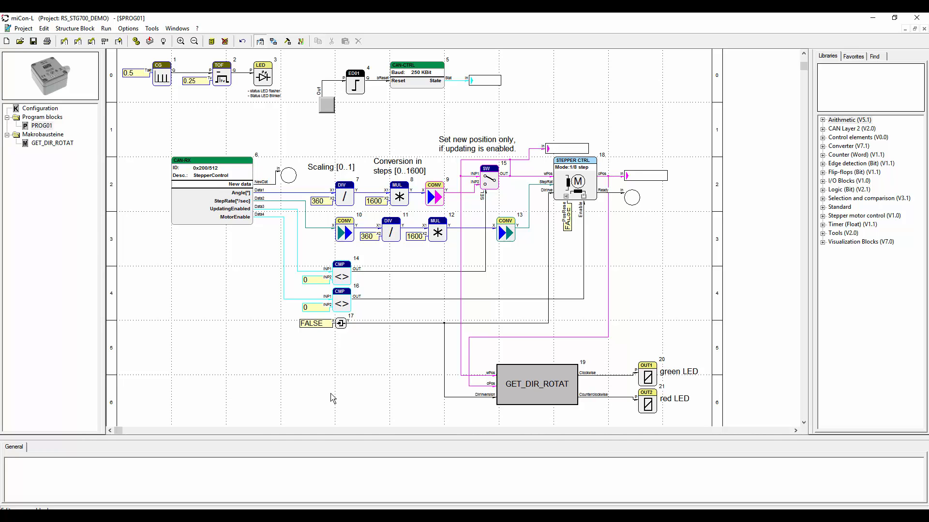
mouse_move(456, 190)
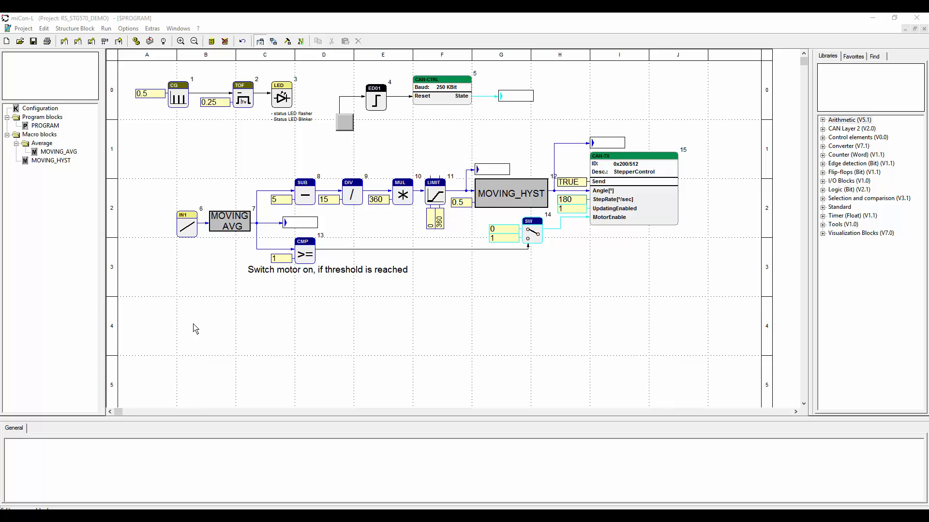
mouse_move(268, 214)
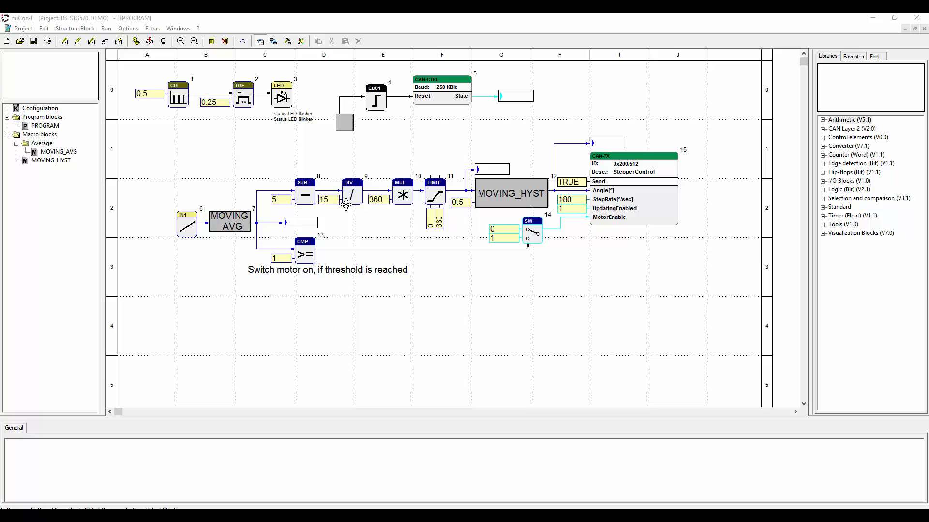
mouse_move(385, 213)
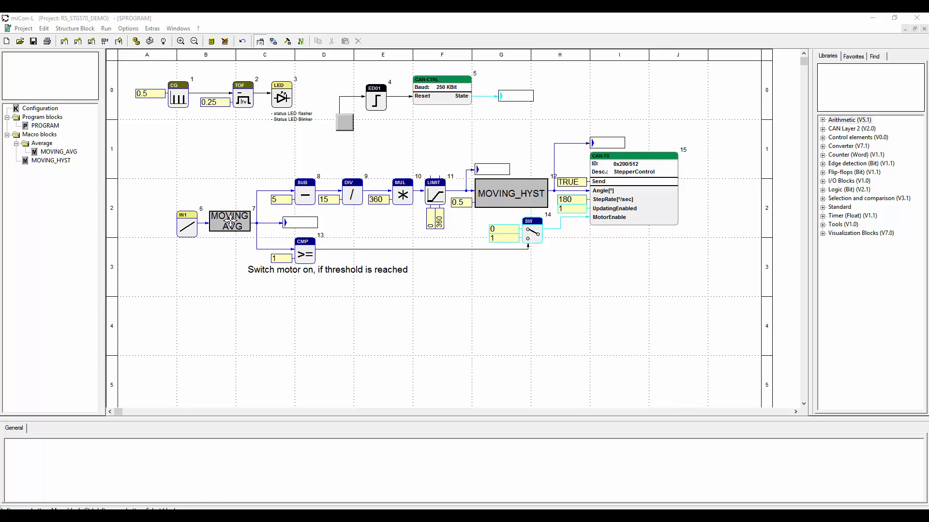
mouse_move(236, 219)
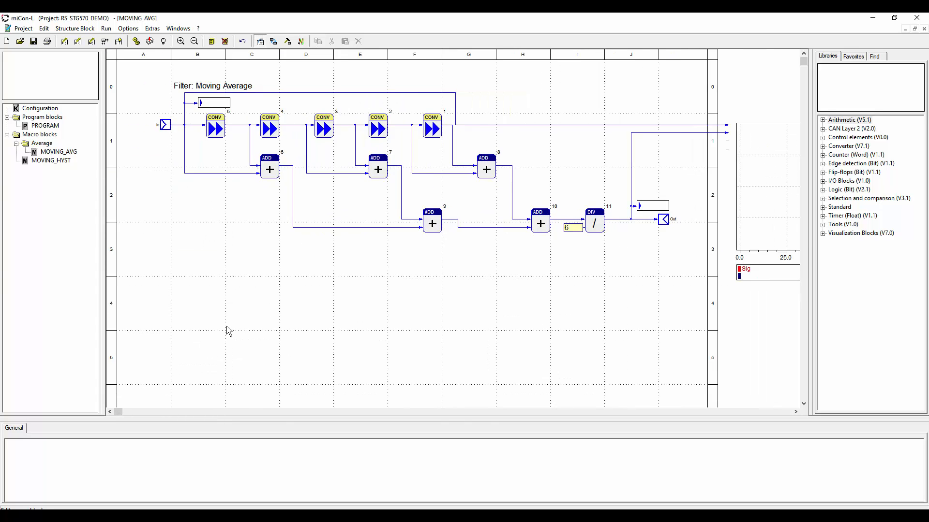
Show the MOVING_HYST macro diagram with its add/subtract comparisons and OR output
click(193, 41)
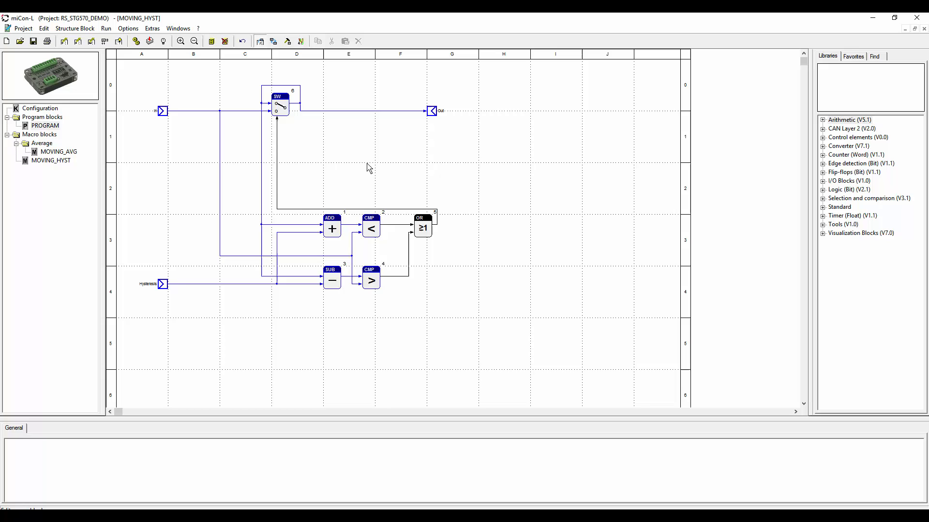
mouse_move(452, 152)
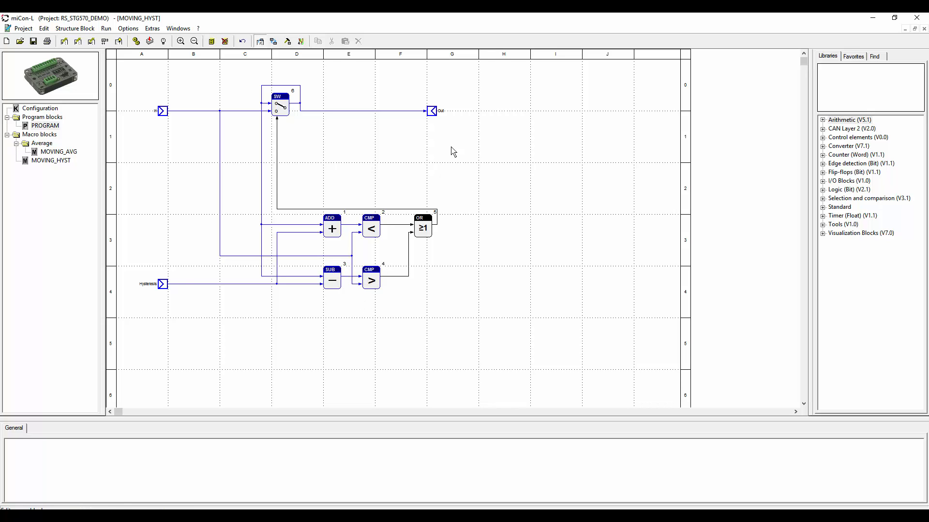
mouse_move(412, 332)
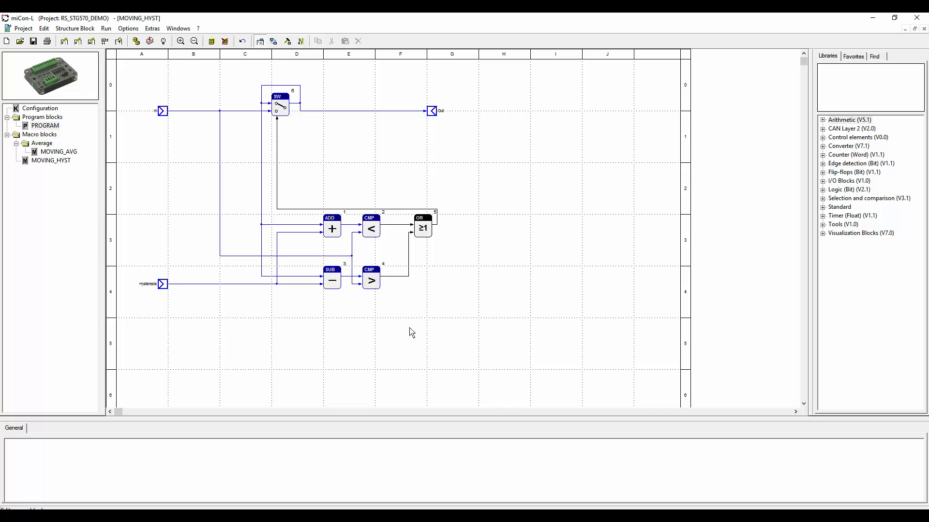
mouse_move(3, 121)
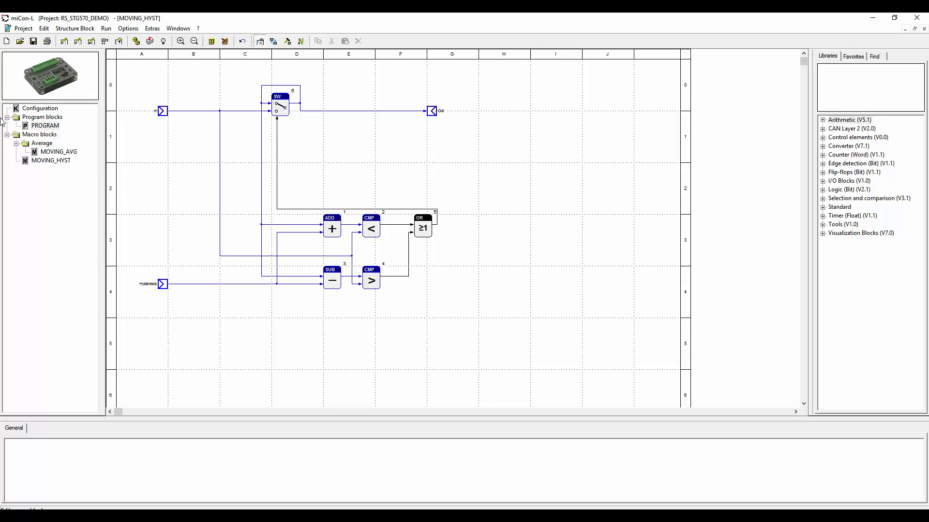
Return to the RS_STG570 main diagram and confirm a constant's value of 1 unchanged
double_click(44, 125)
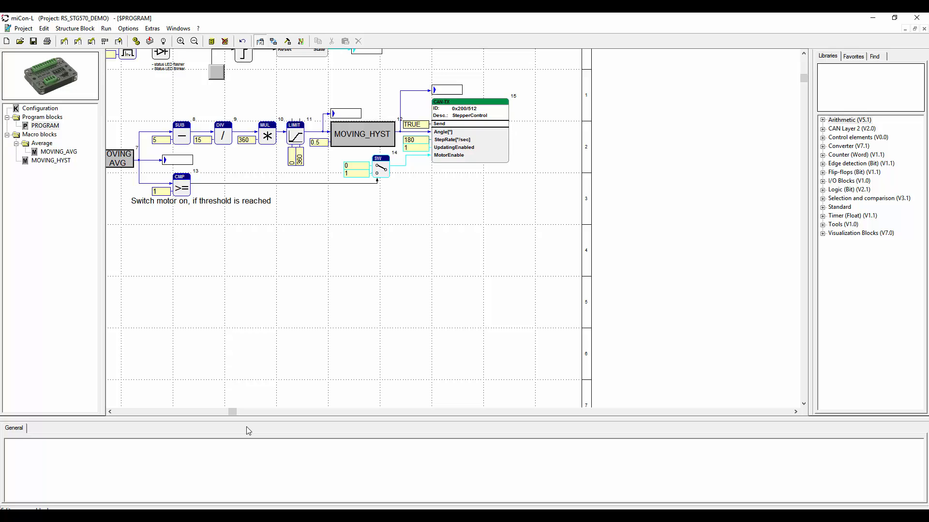
mouse_move(266, 372)
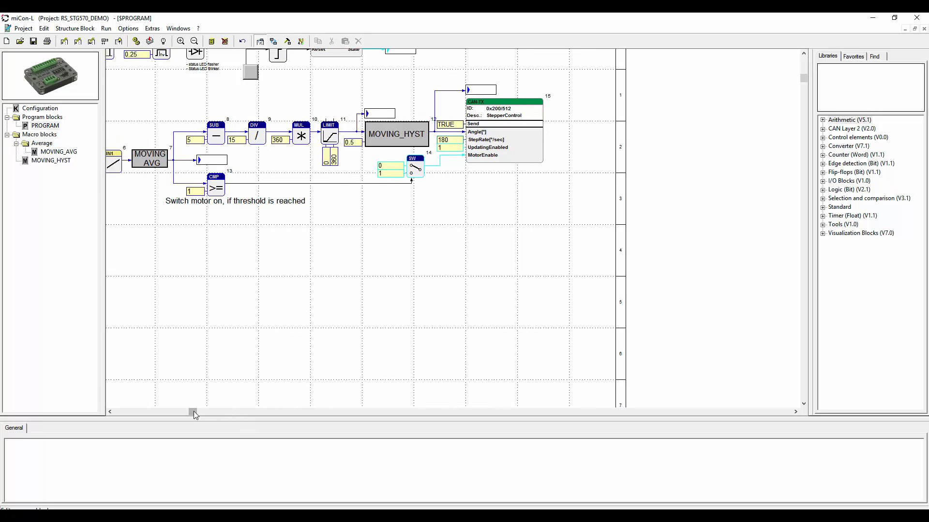
scroll(left, 3)
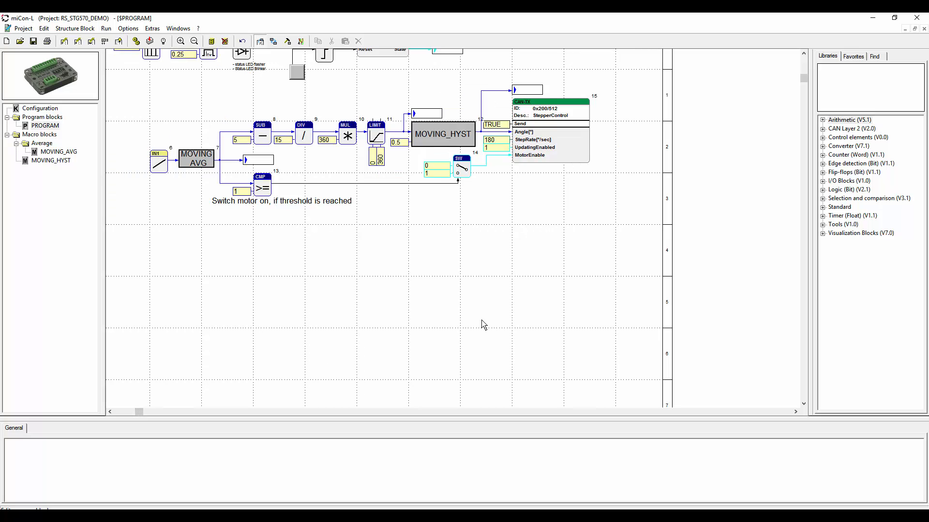
scroll(up, 3)
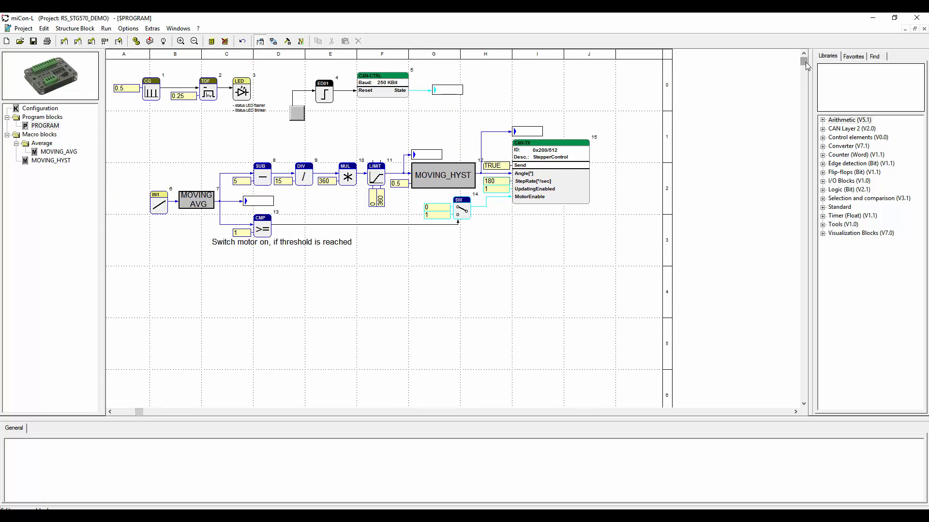
mouse_move(482, 240)
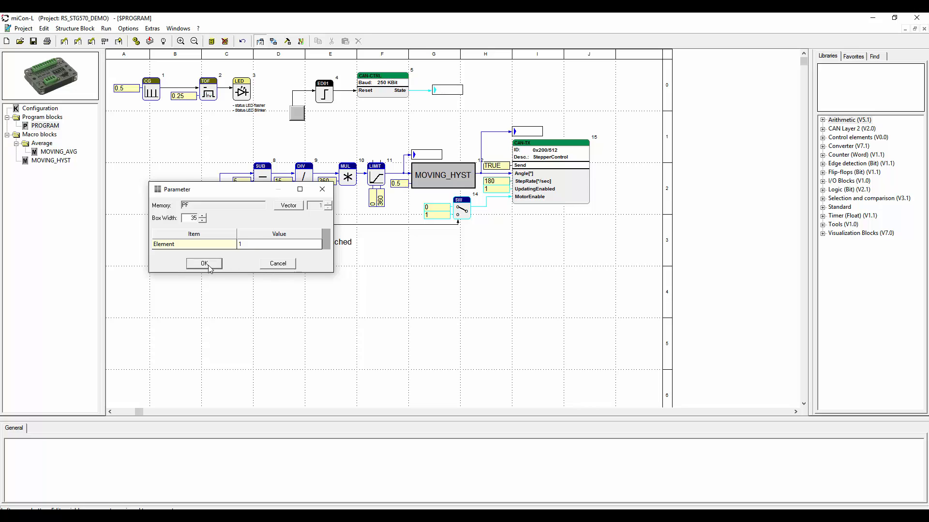
click(204, 263)
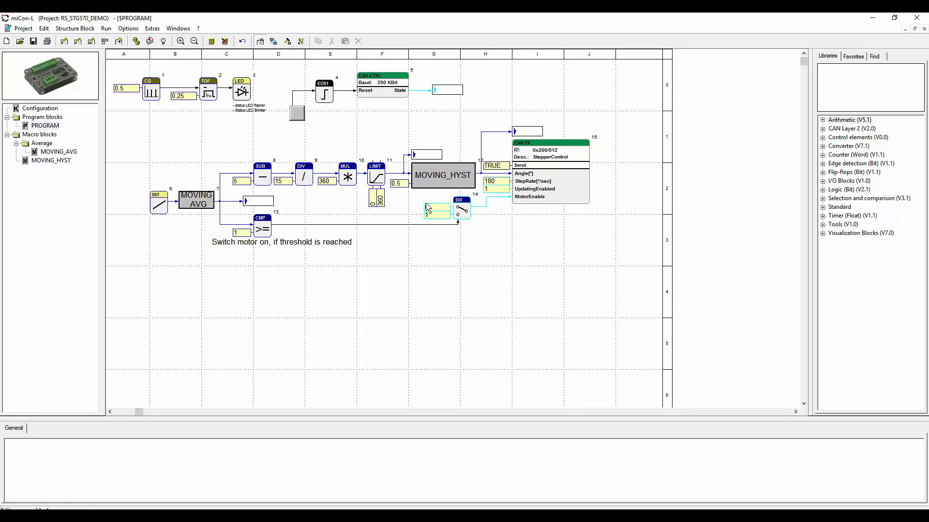